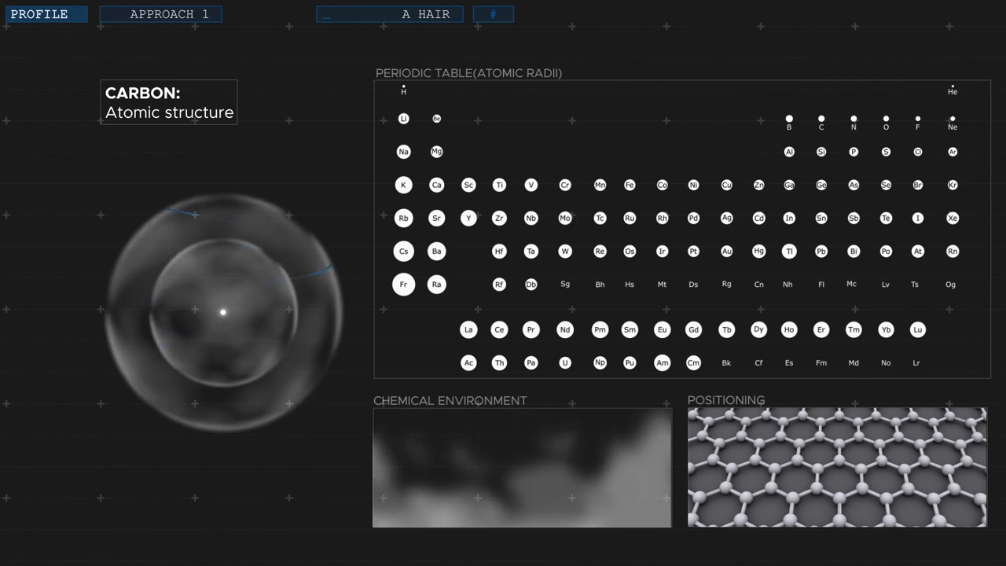
pyautogui.scroll(-3)
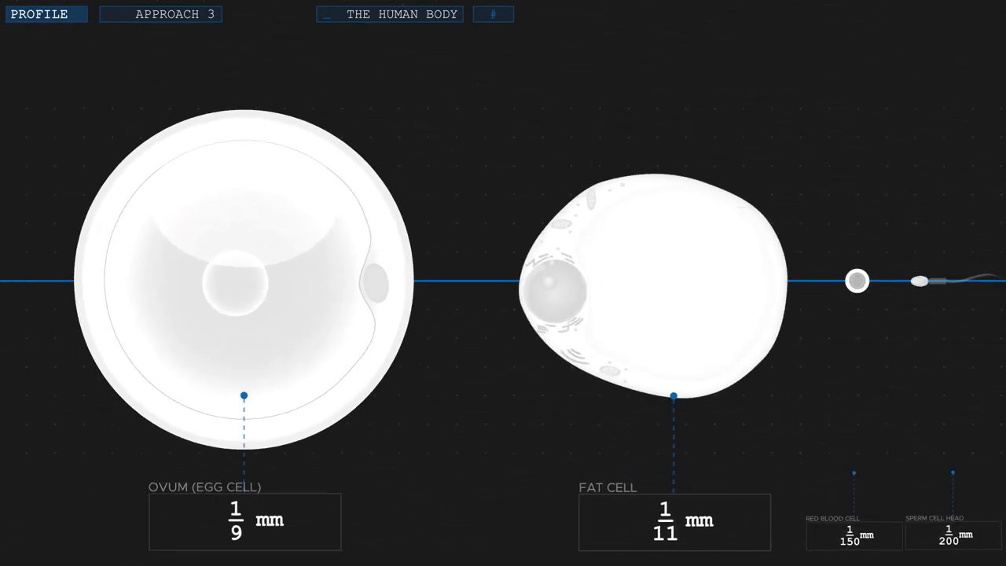
pyautogui.click(856, 280)
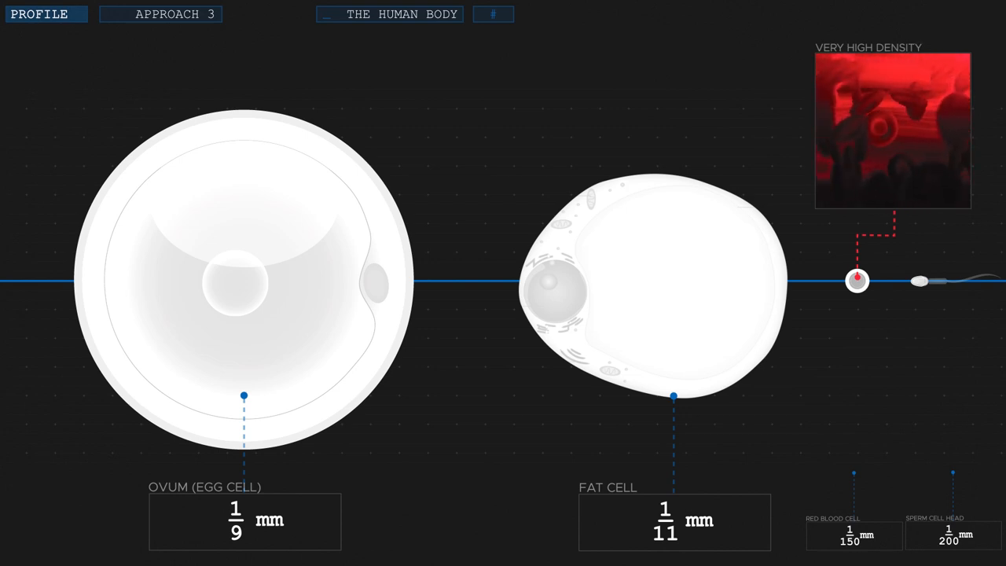